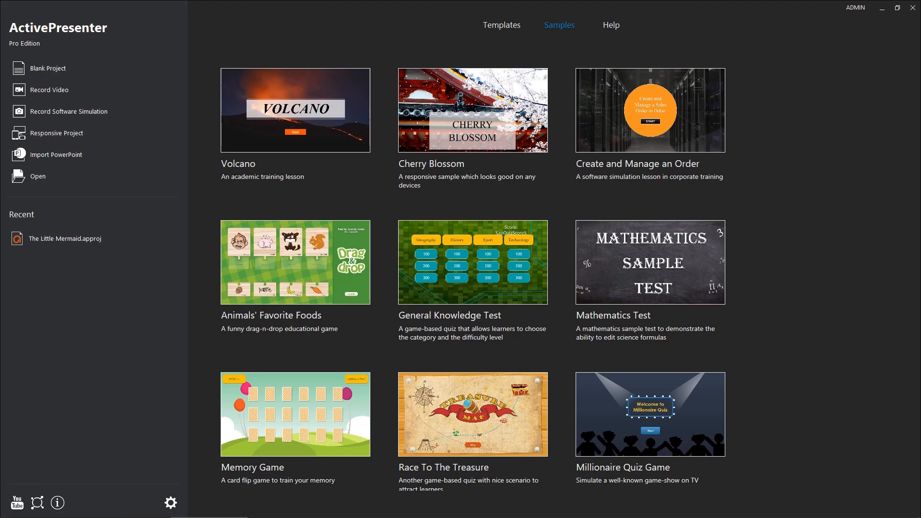
Open The Little Mermaid.approj from the Recent list on the start screen.
click(65, 238)
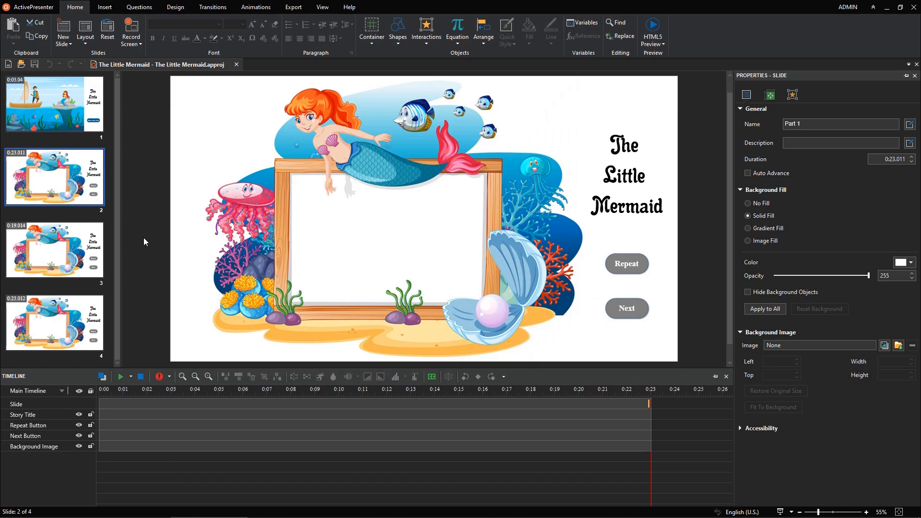
Insert the Part 1.MP3 narration audio from file onto slide 2.
click(105, 6)
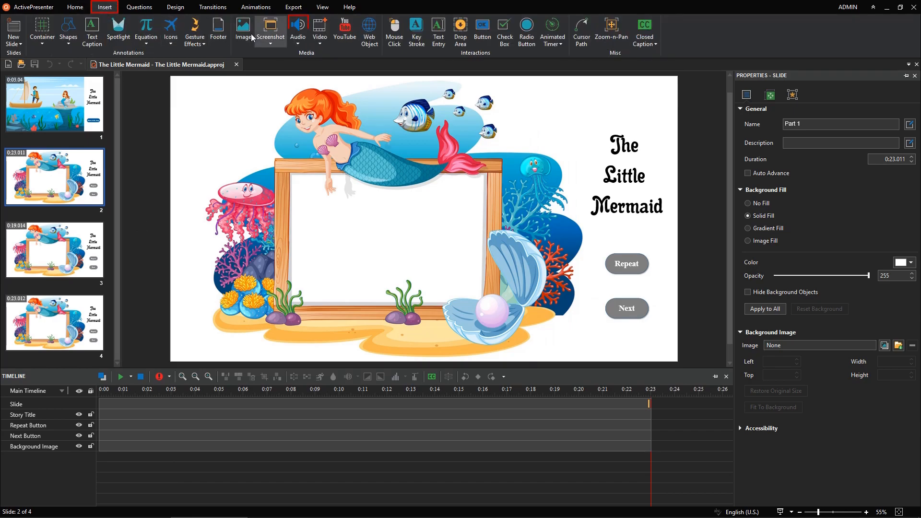
click(297, 29)
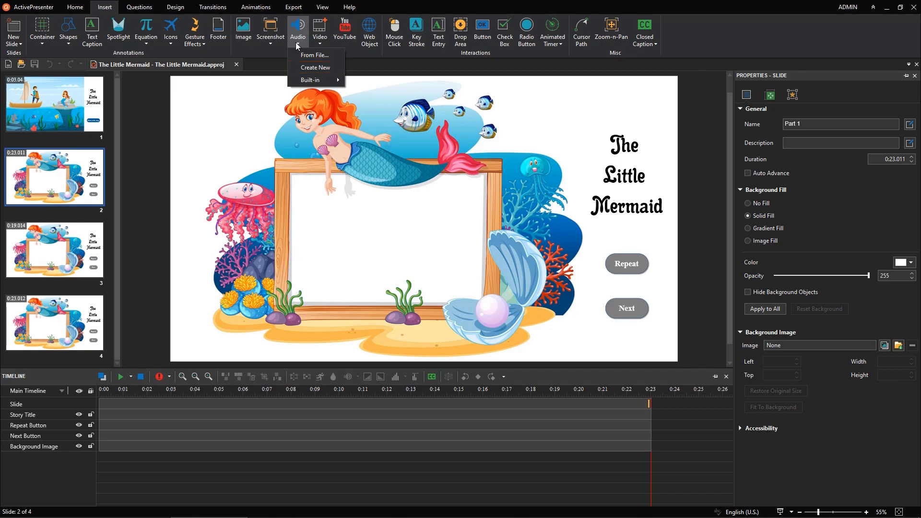
mouse_move(315, 55)
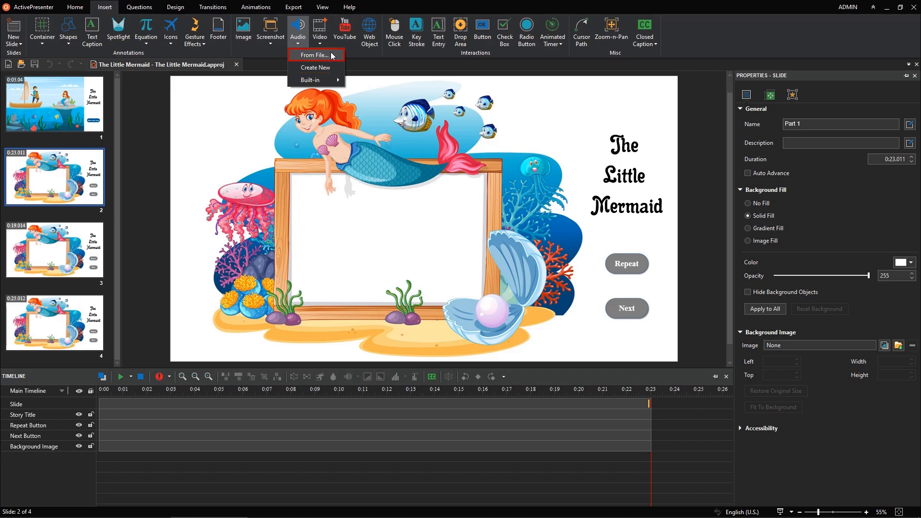
click(314, 55)
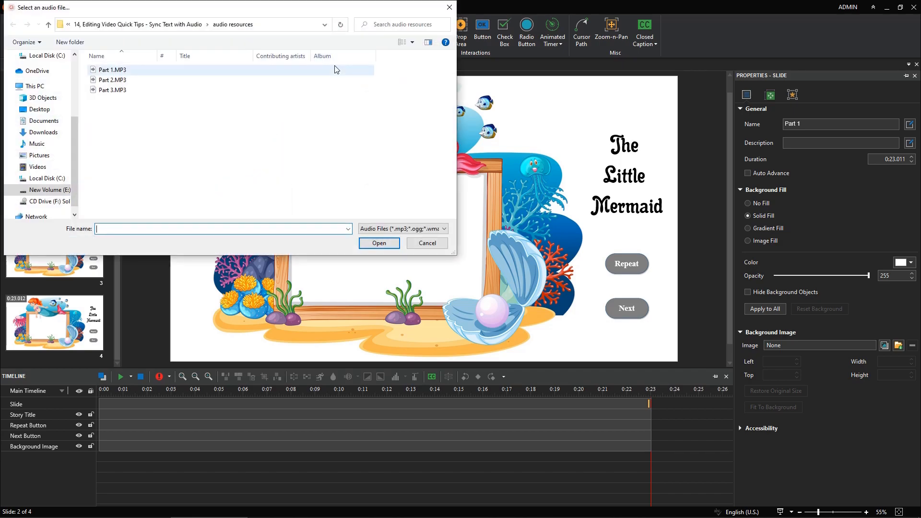
click(379, 242)
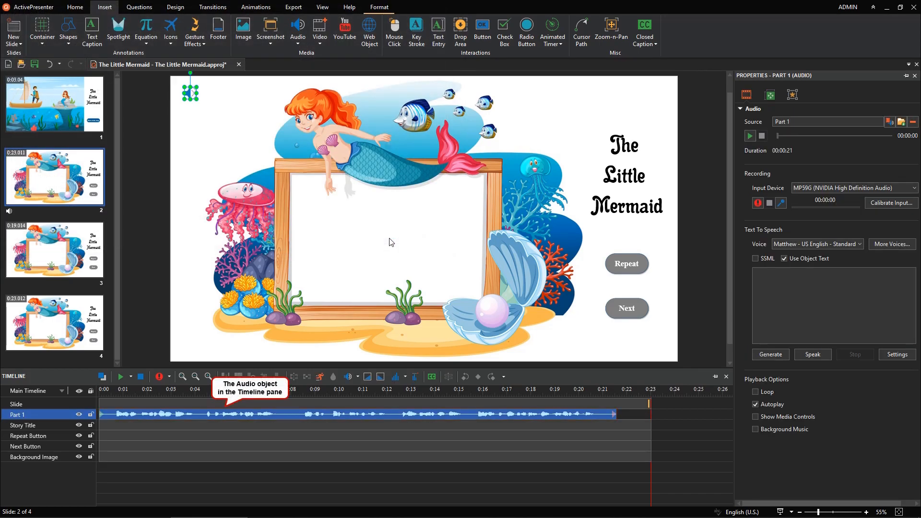
mouse_move(92, 30)
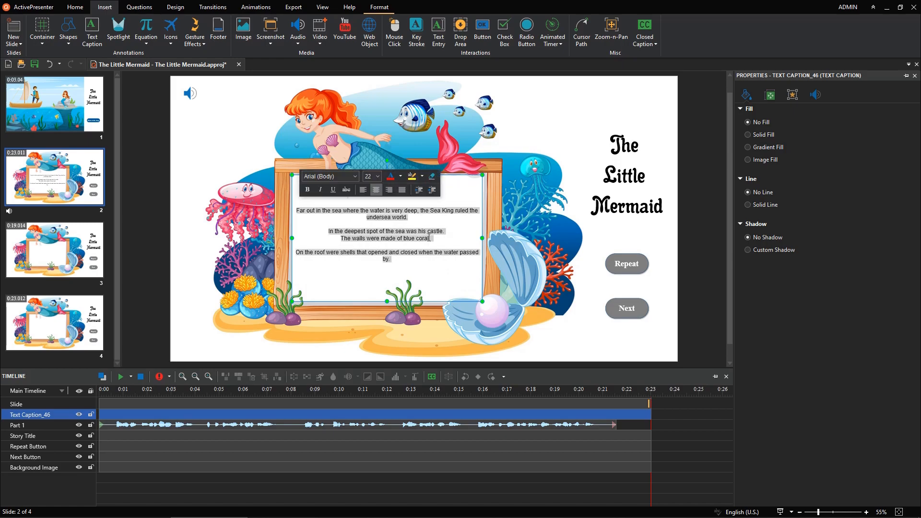
Format the story caption left-aligned in Gloria font at size 48 with 1.0 line spacing.
click(355, 189)
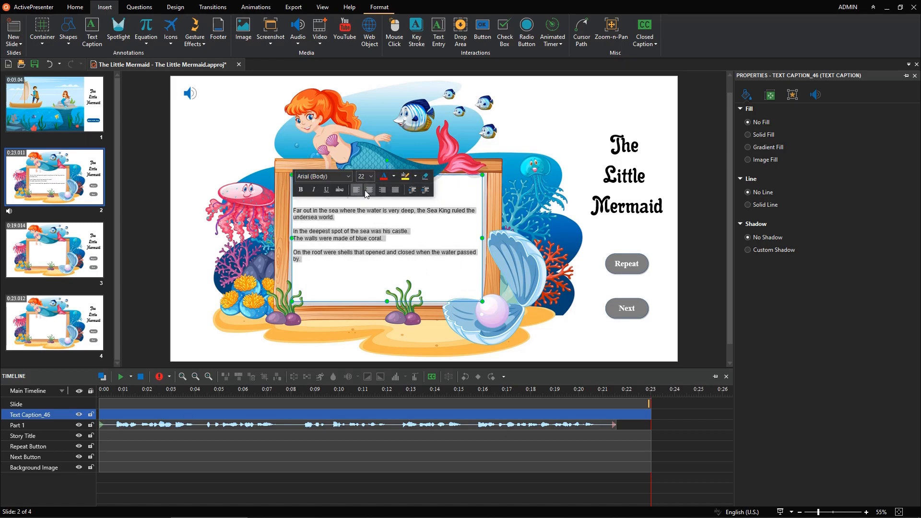
click(324, 177)
text(Gloria)
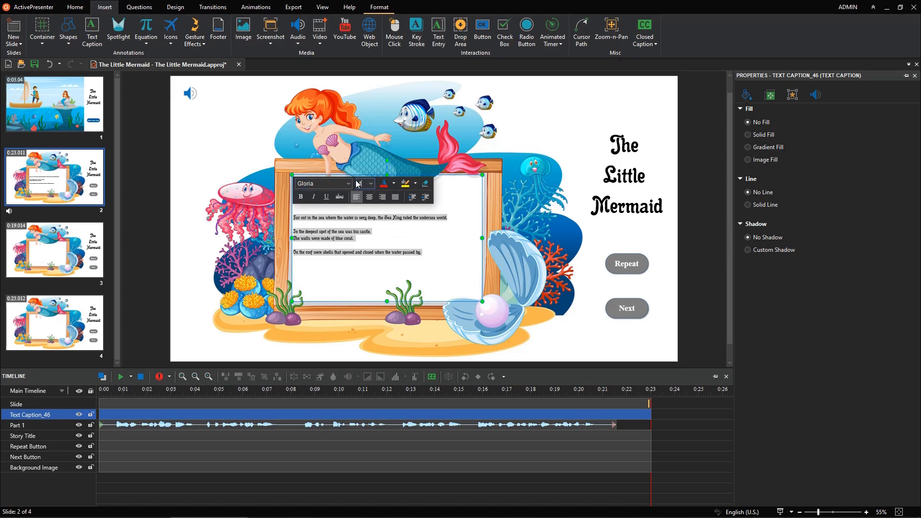
click(74, 7)
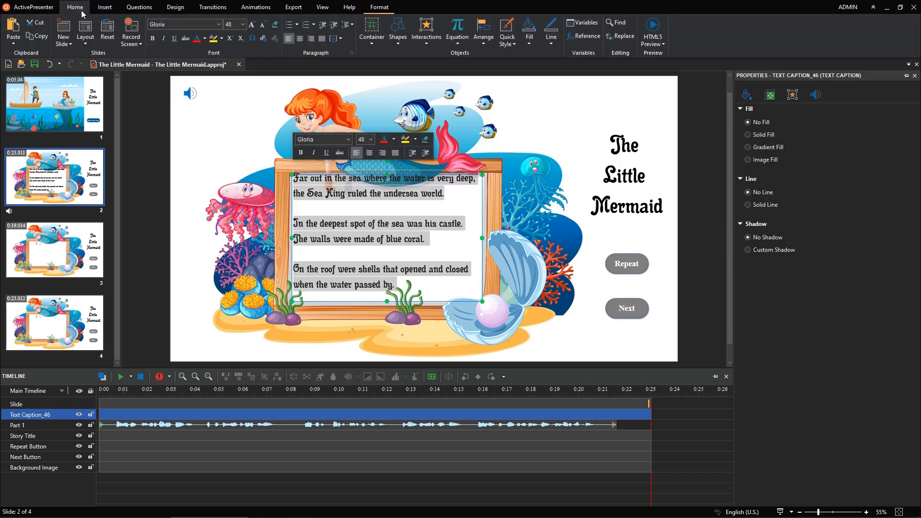
click(345, 23)
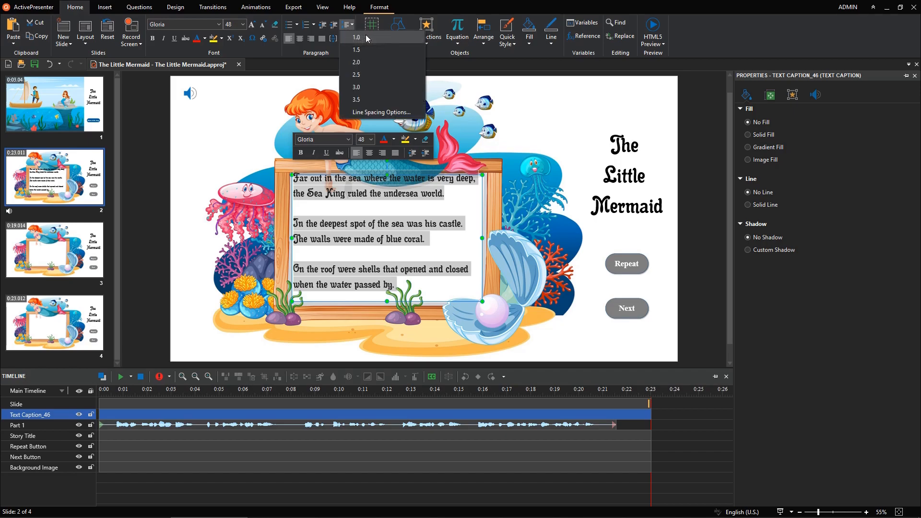
click(356, 38)
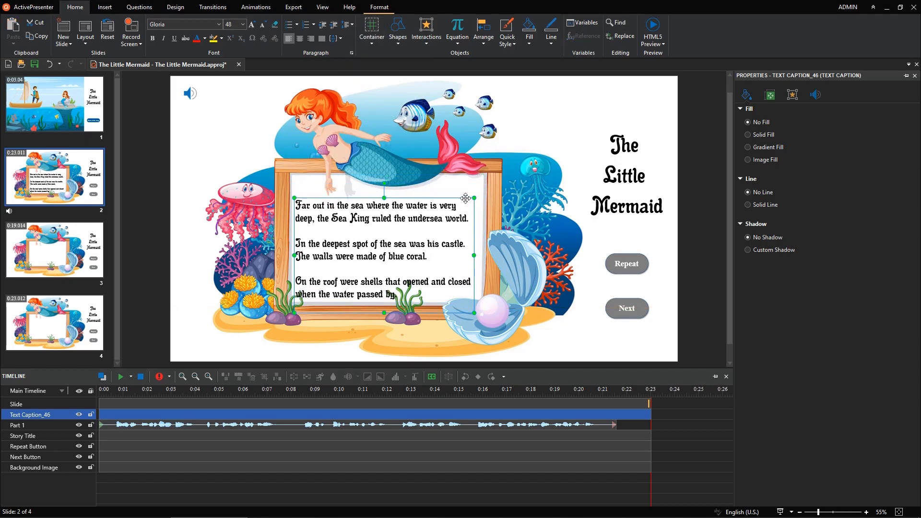
click(256, 7)
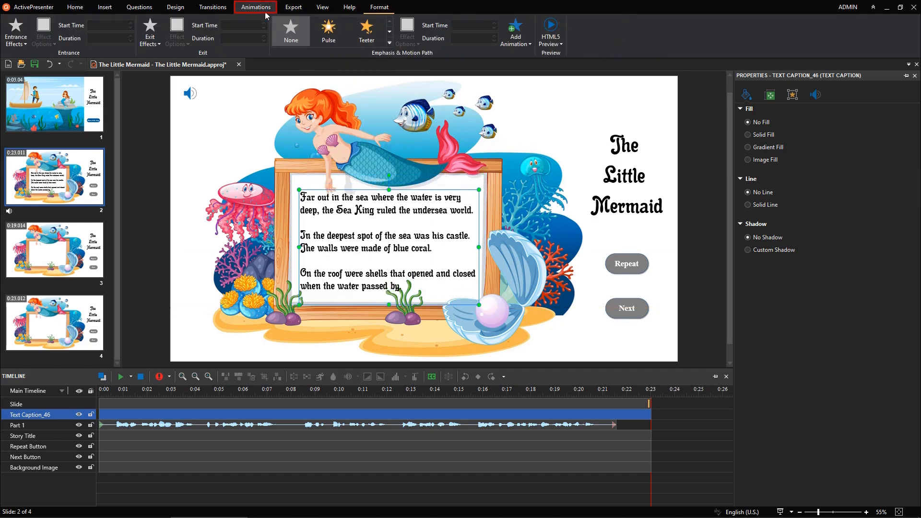
Add a Fade In entrance effect to the caption and bring up its Animation Settings.
click(14, 29)
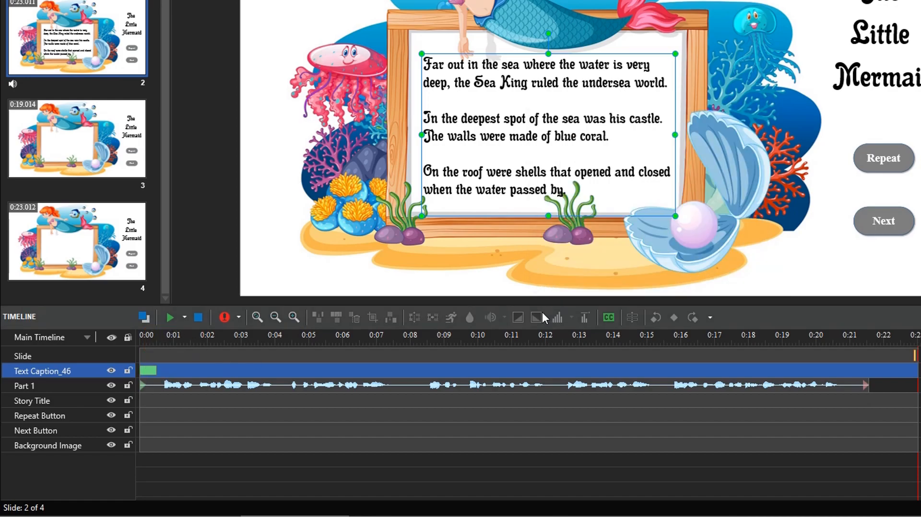
right_click(161, 371)
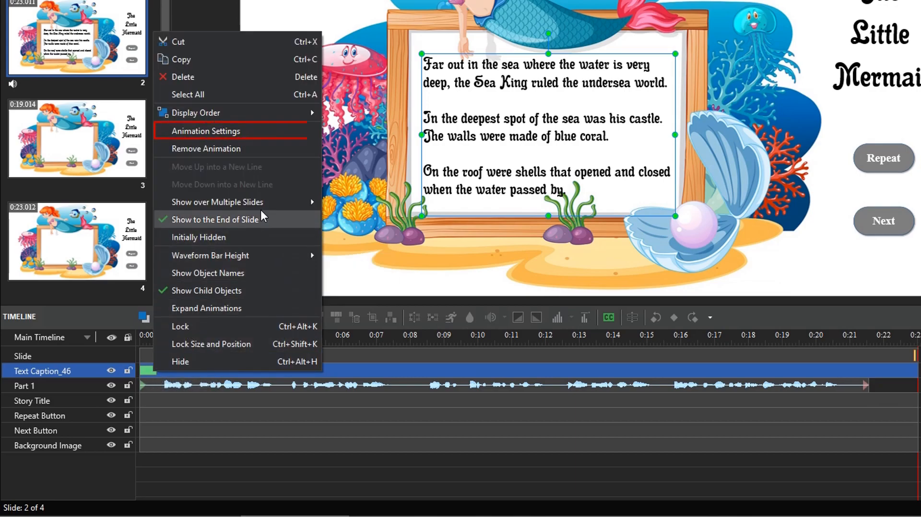
click(205, 130)
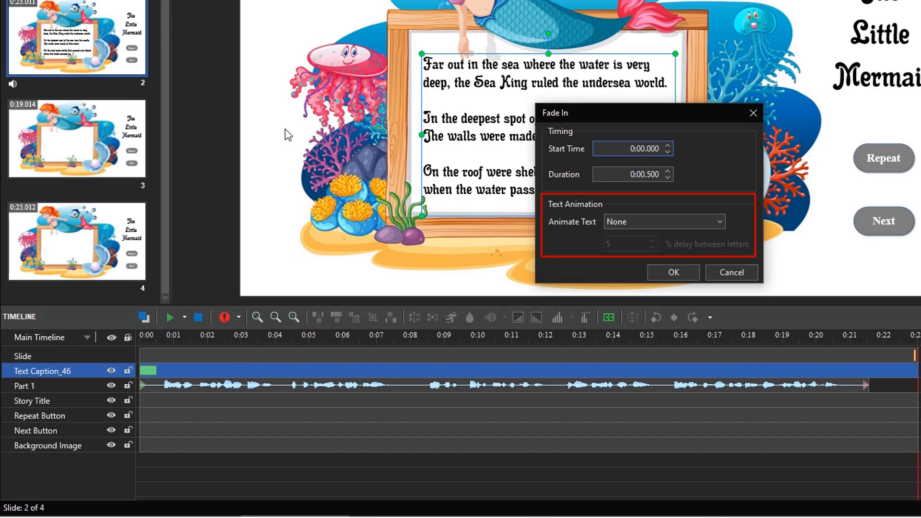
Set Animate Text to By Letter with a 5% delay between letters and confirm.
click(664, 222)
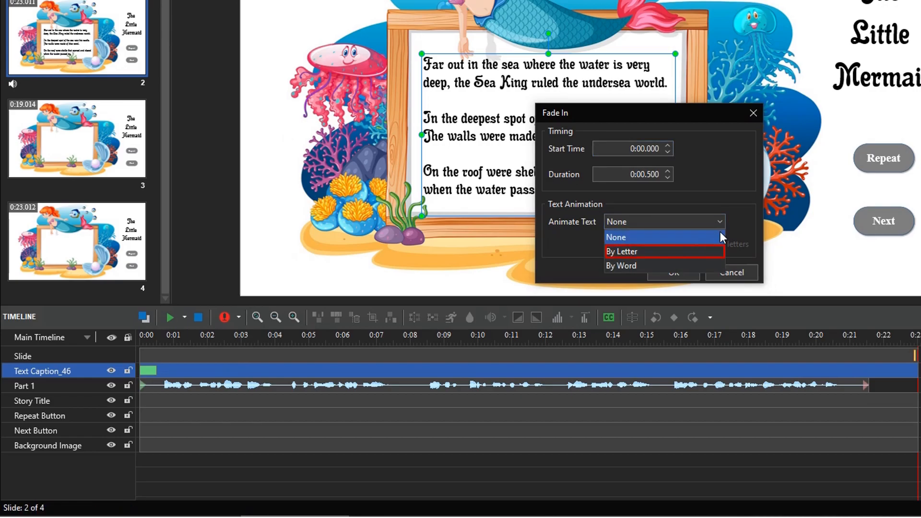
click(622, 251)
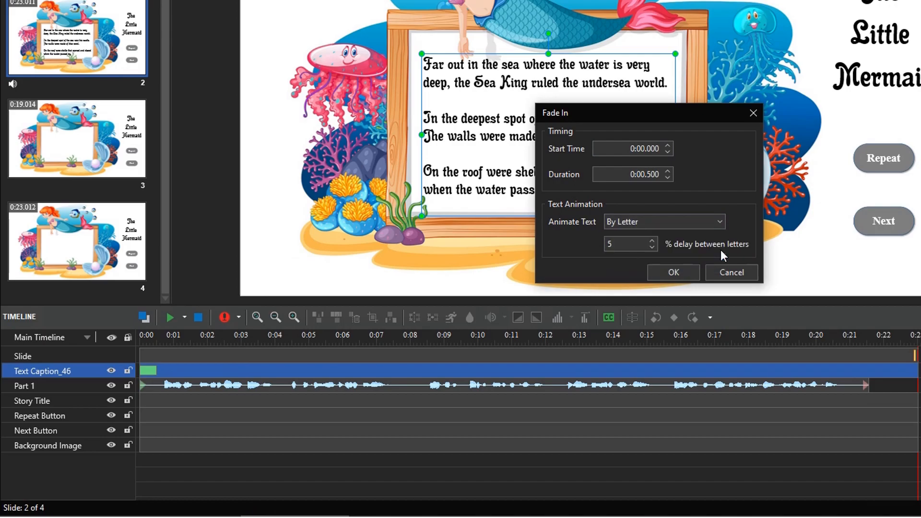
click(628, 244)
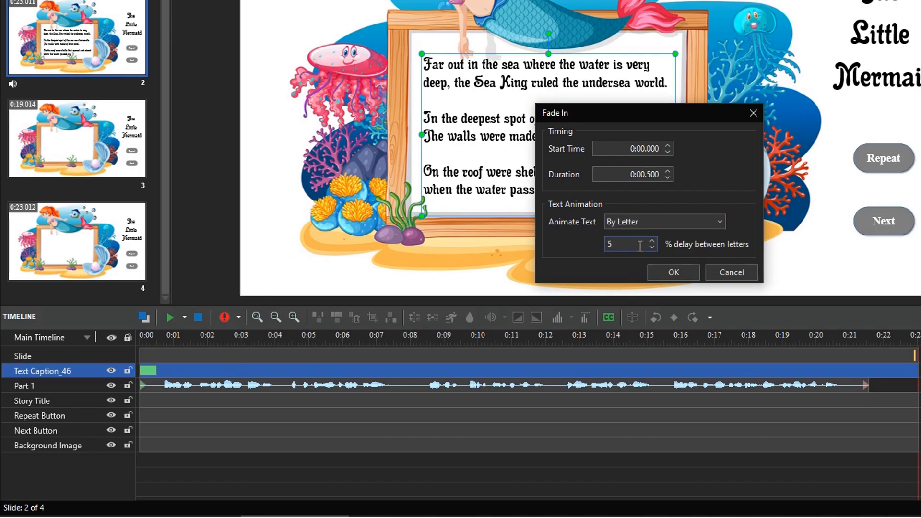
click(674, 273)
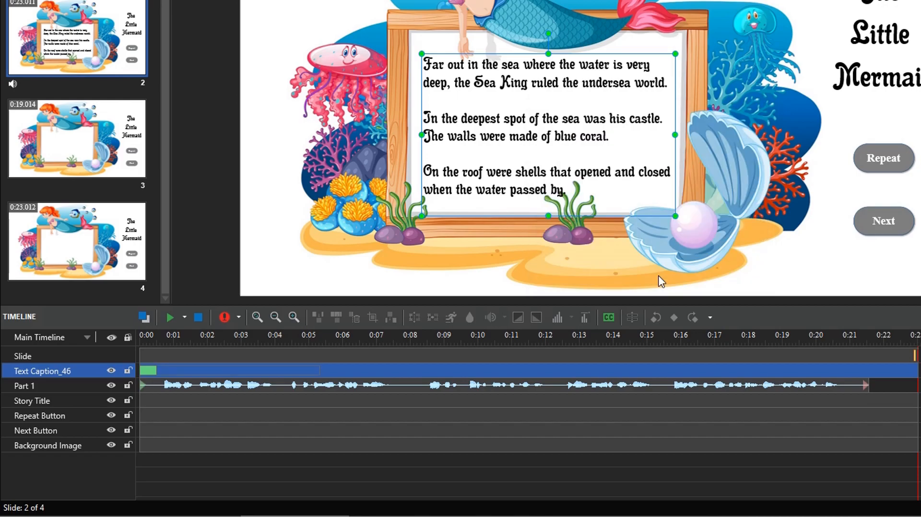
mouse_move(293, 370)
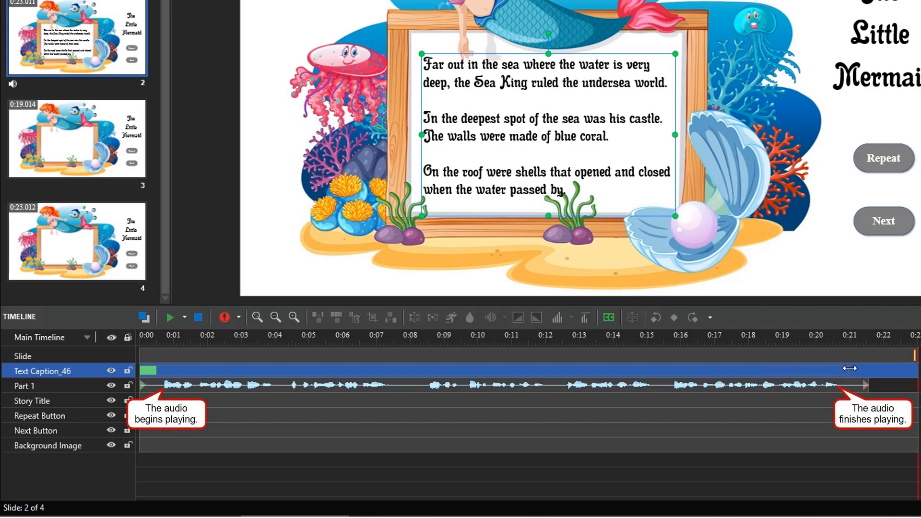
Stretch the Text Caption_46 animation bar to end where the Part 1 audio finishes.
click(163, 342)
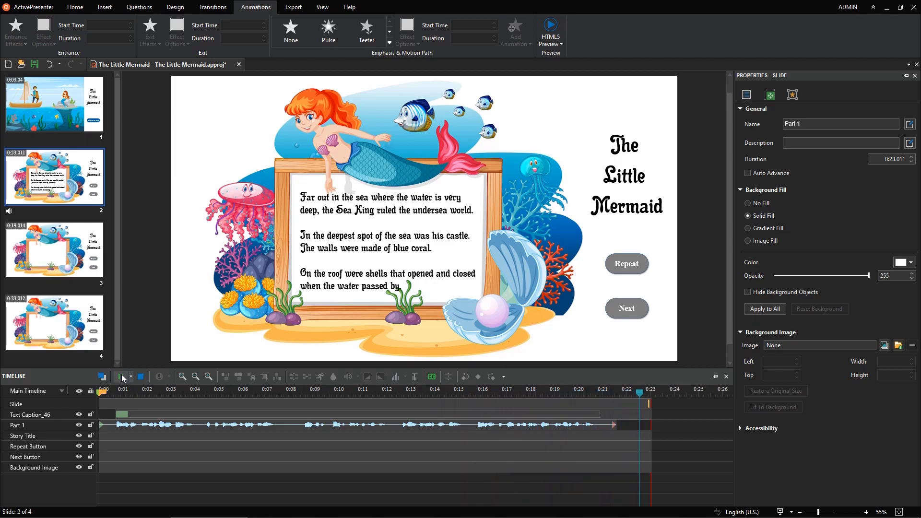
Add a new empty text caption to the slide and duplicate it.
click(120, 377)
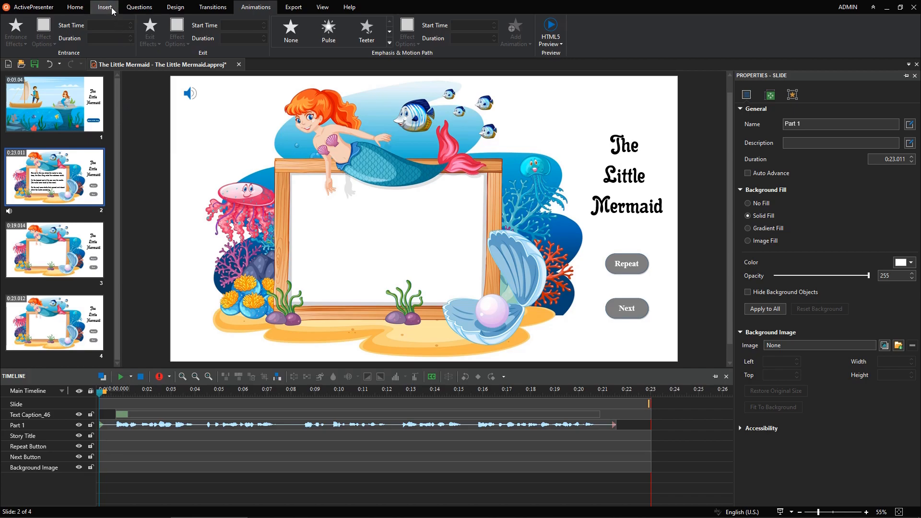
click(105, 7)
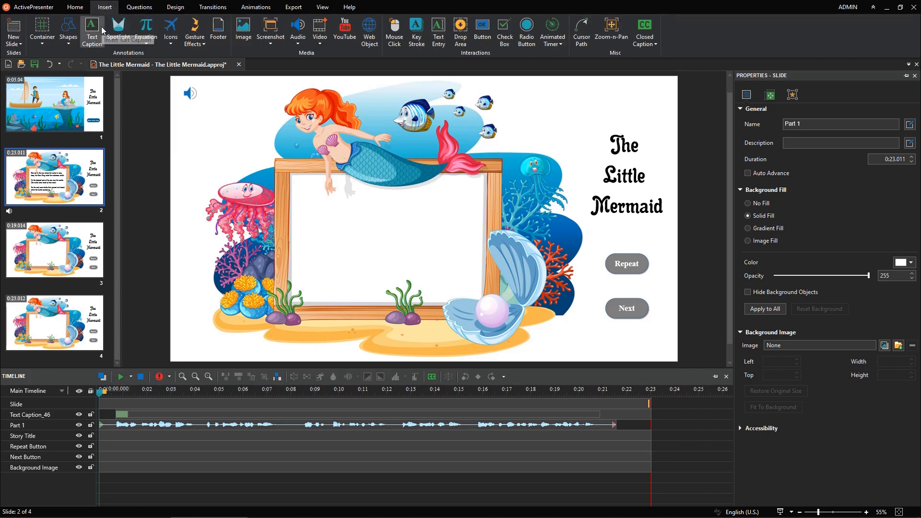
click(91, 29)
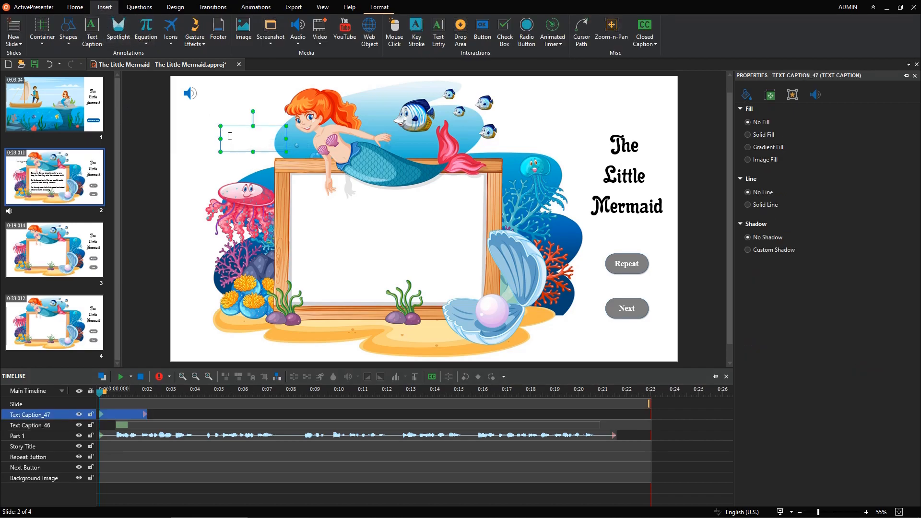
click(75, 8)
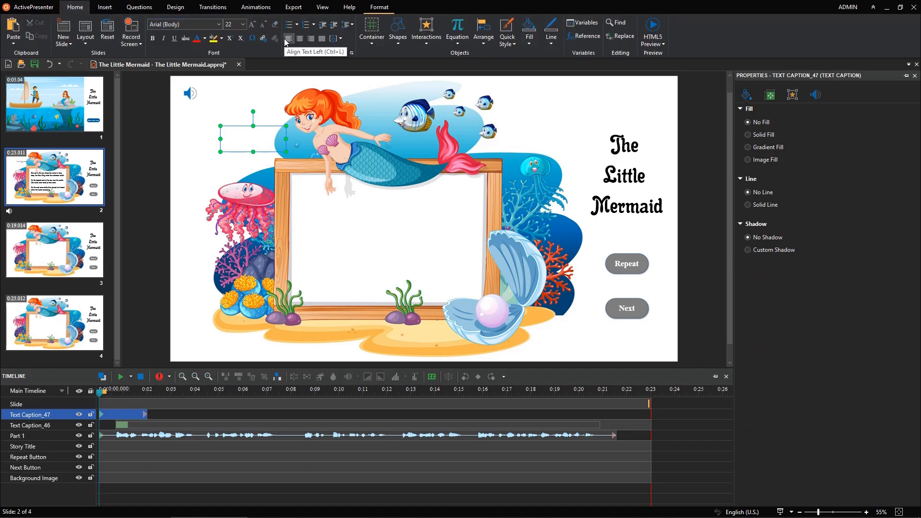
right_click(254, 139)
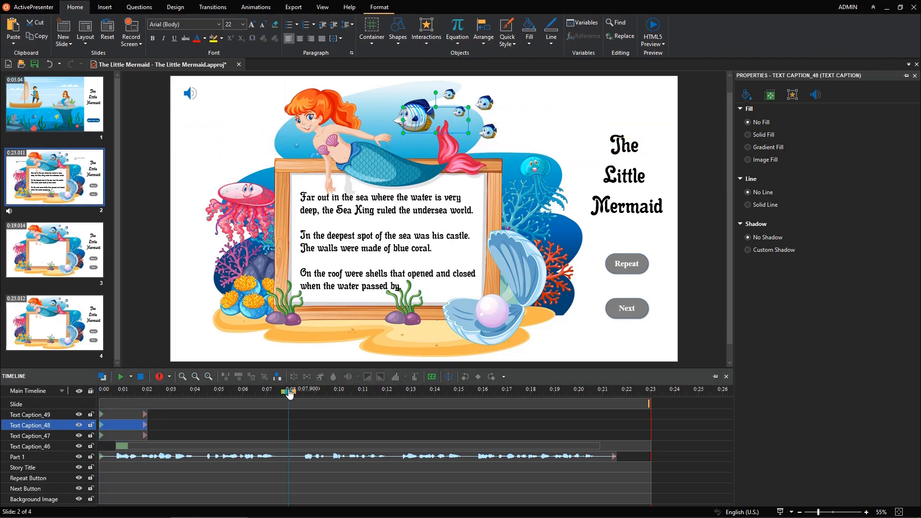
Move the castle sentence into its own caption and type the roof-shells sentence into another.
double_click(384, 236)
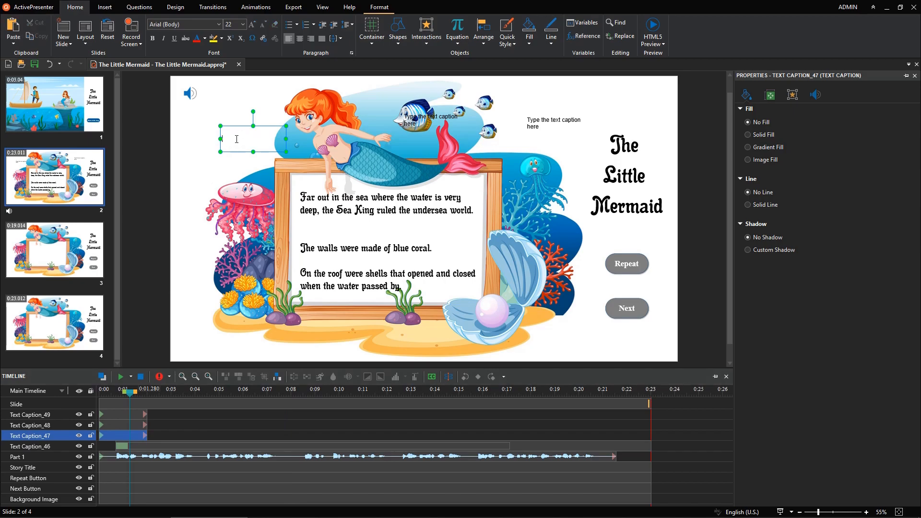
click(30, 446)
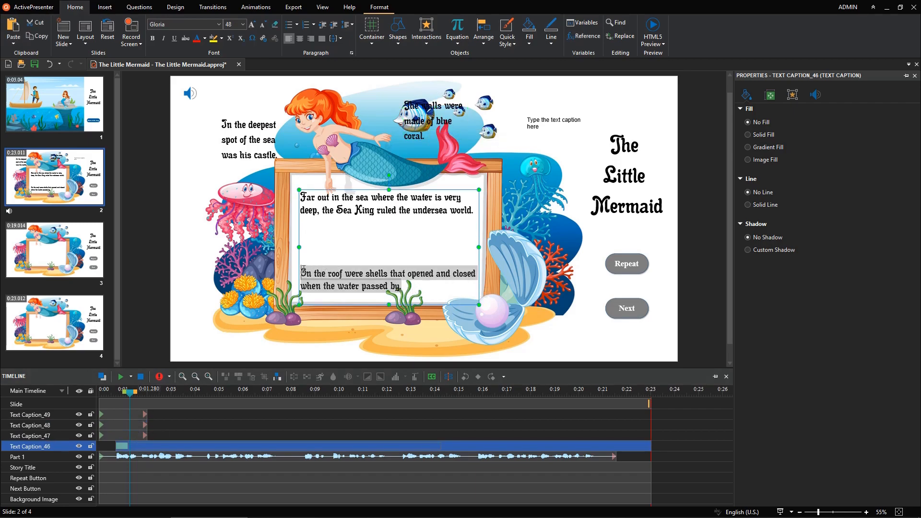
click(553, 122)
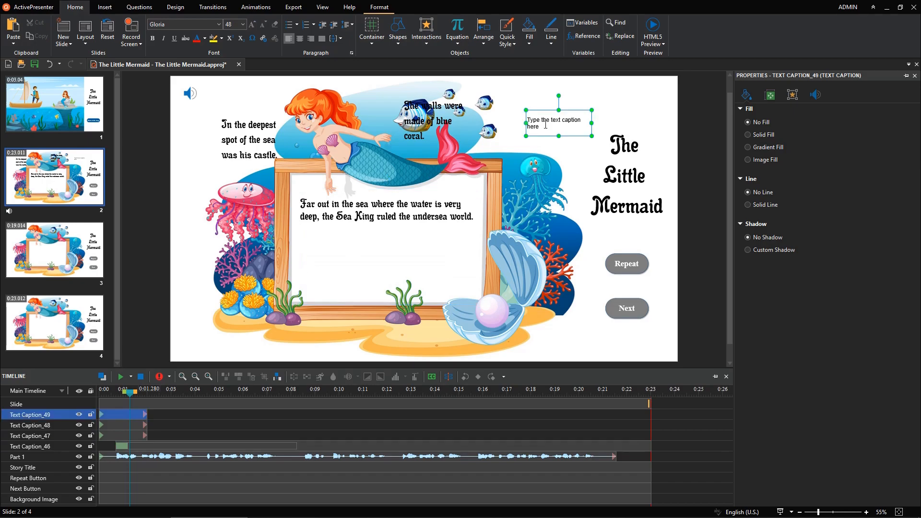
text(On the roof were shells that opened and closed when the water passed by.)
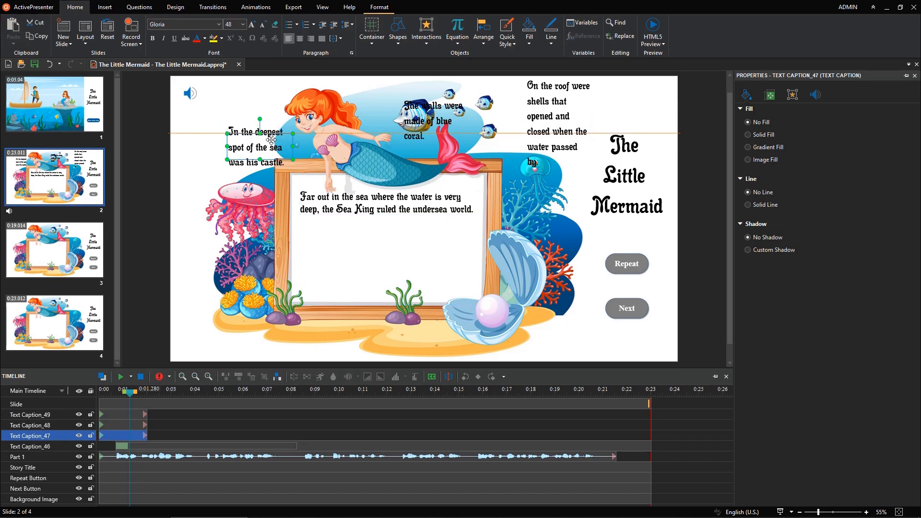
click(29, 425)
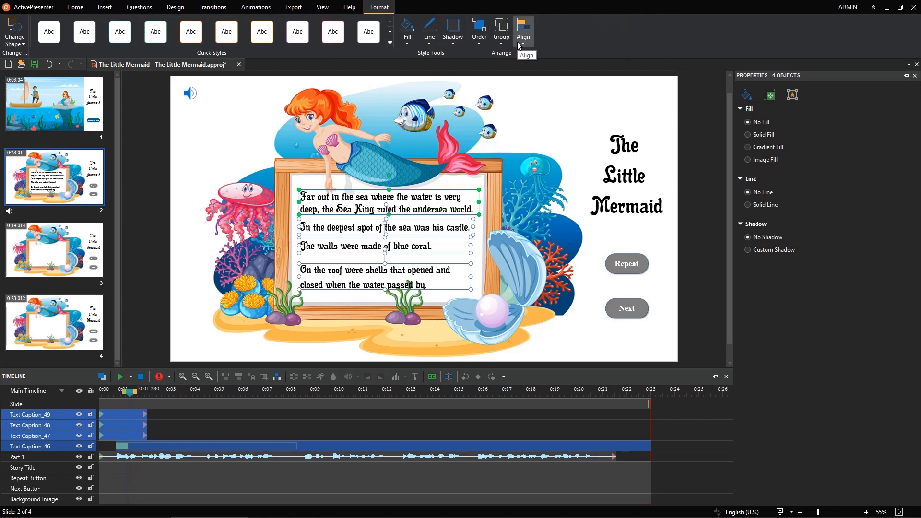
Align the four sentence captions in the frame and give the three new ones an entrance effect.
click(523, 27)
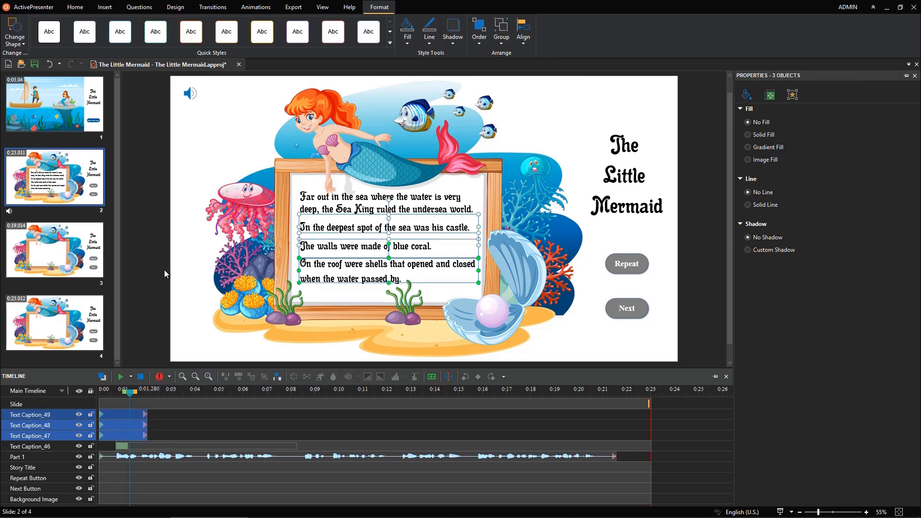
click(255, 6)
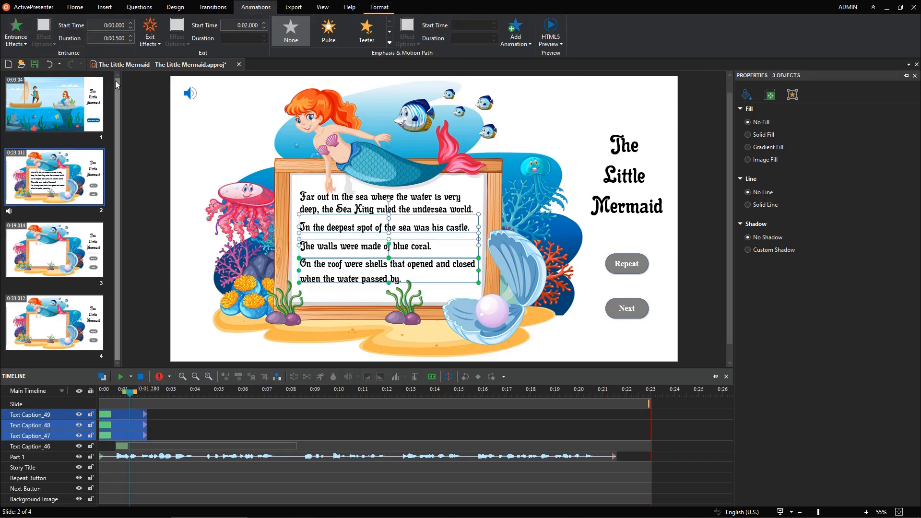
click(150, 30)
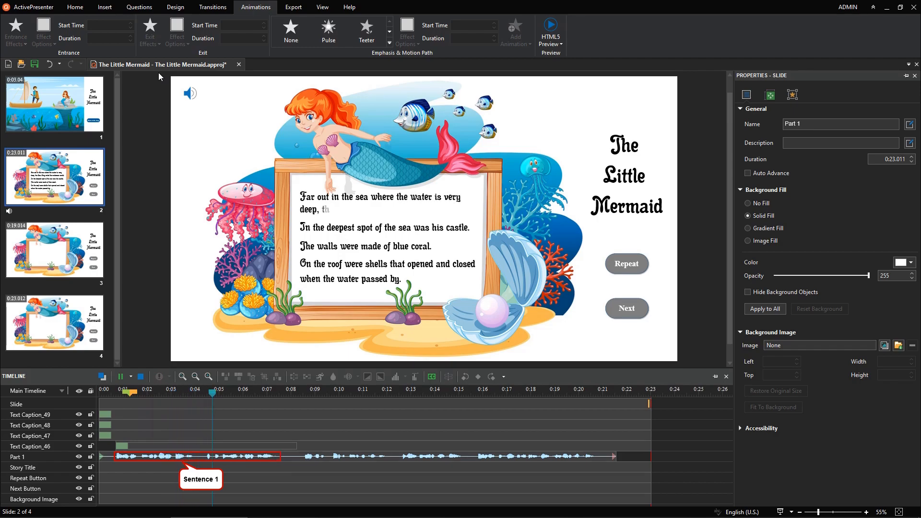
click(256, 390)
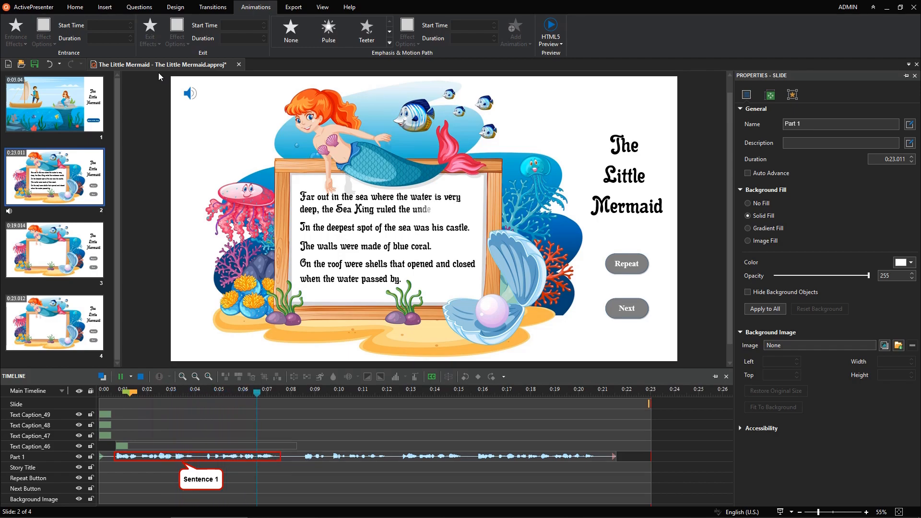
click(305, 394)
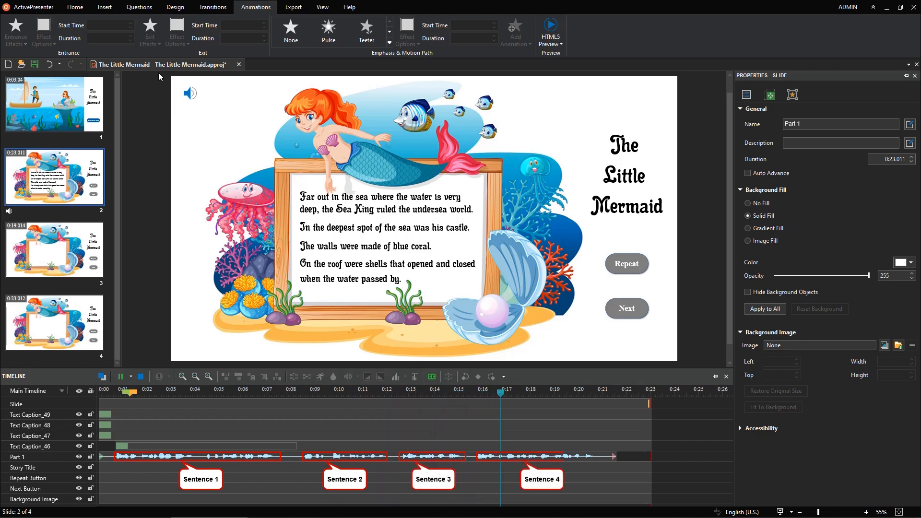
click(544, 390)
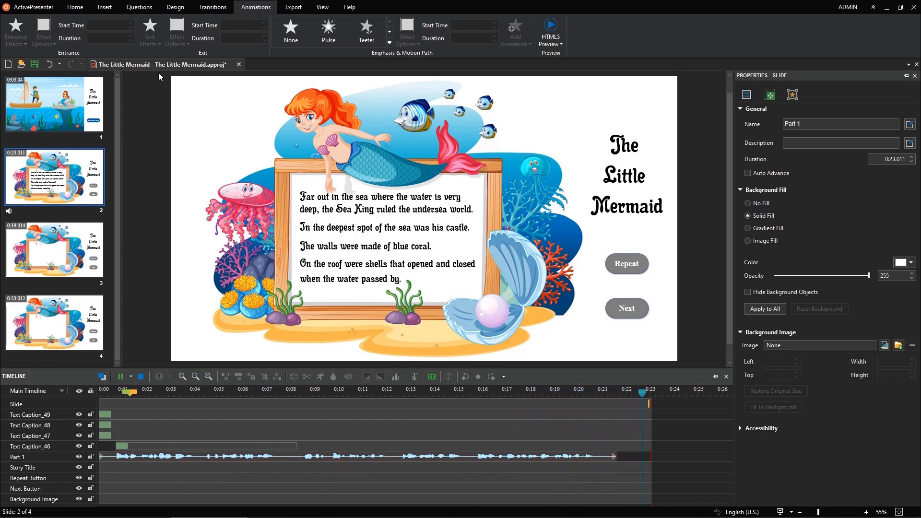
click(119, 376)
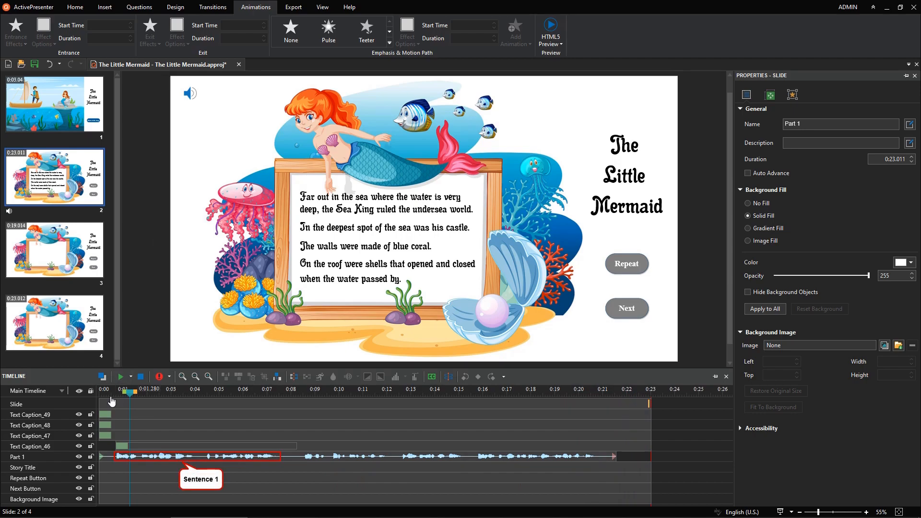
Set the castle caption's Fade In start time to its narration position and Animate Text to By Letter.
click(30, 446)
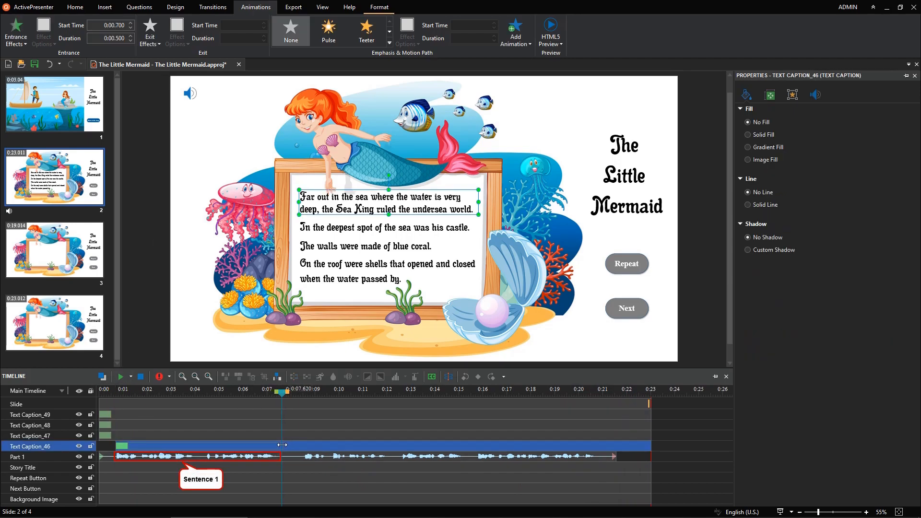
click(30, 436)
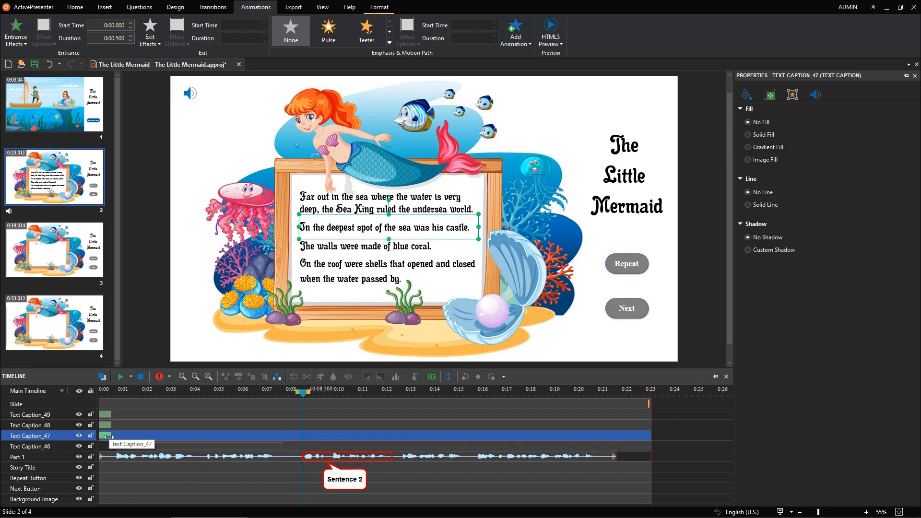
click(507, 308)
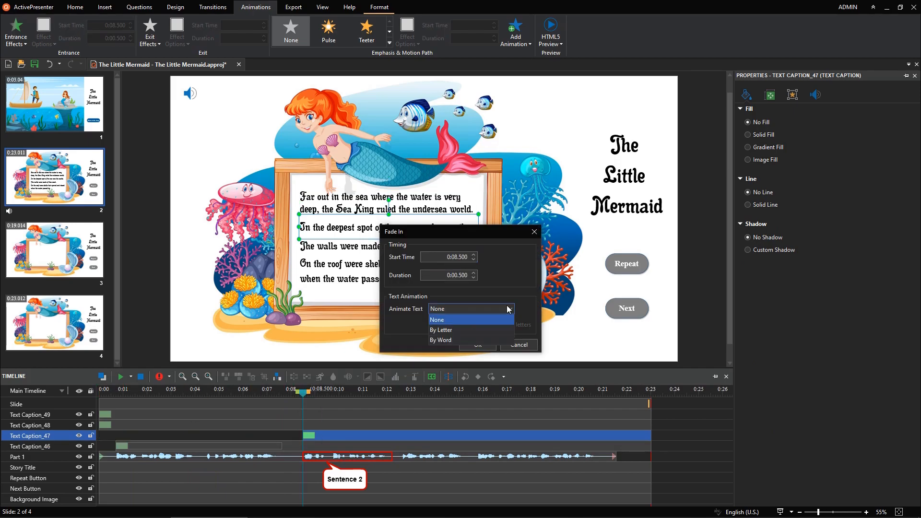
click(519, 345)
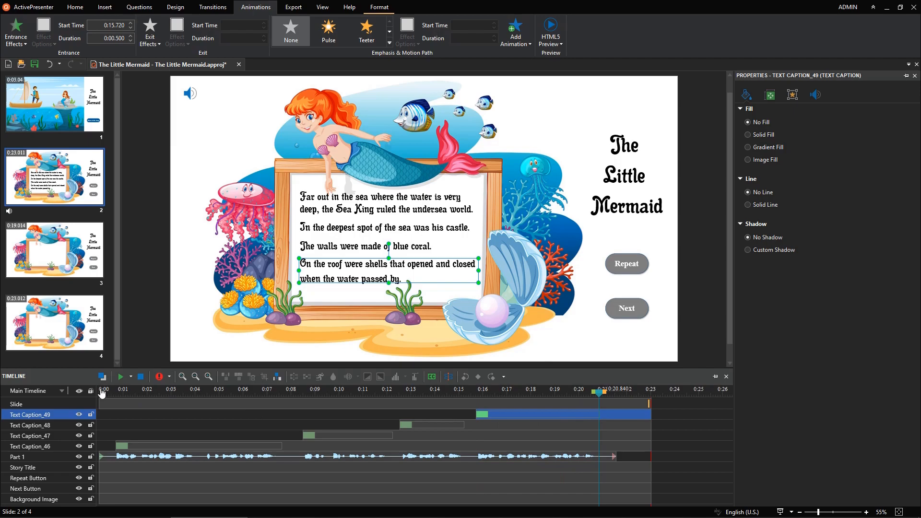
Rewind and play slide 2 to check the caption timing against the narration.
click(120, 376)
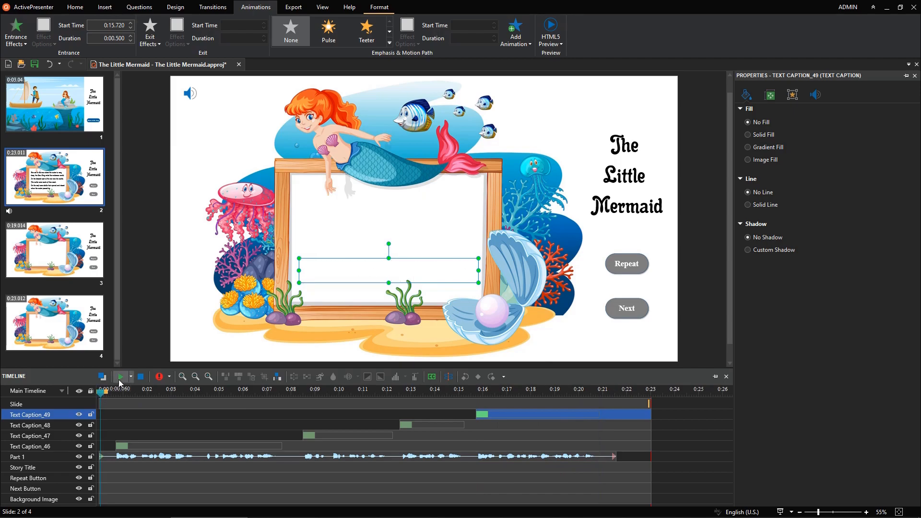
click(120, 376)
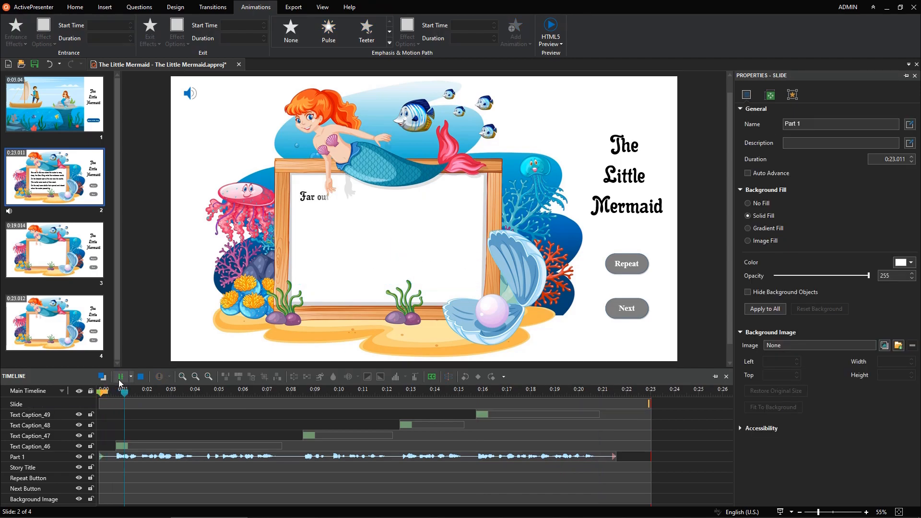